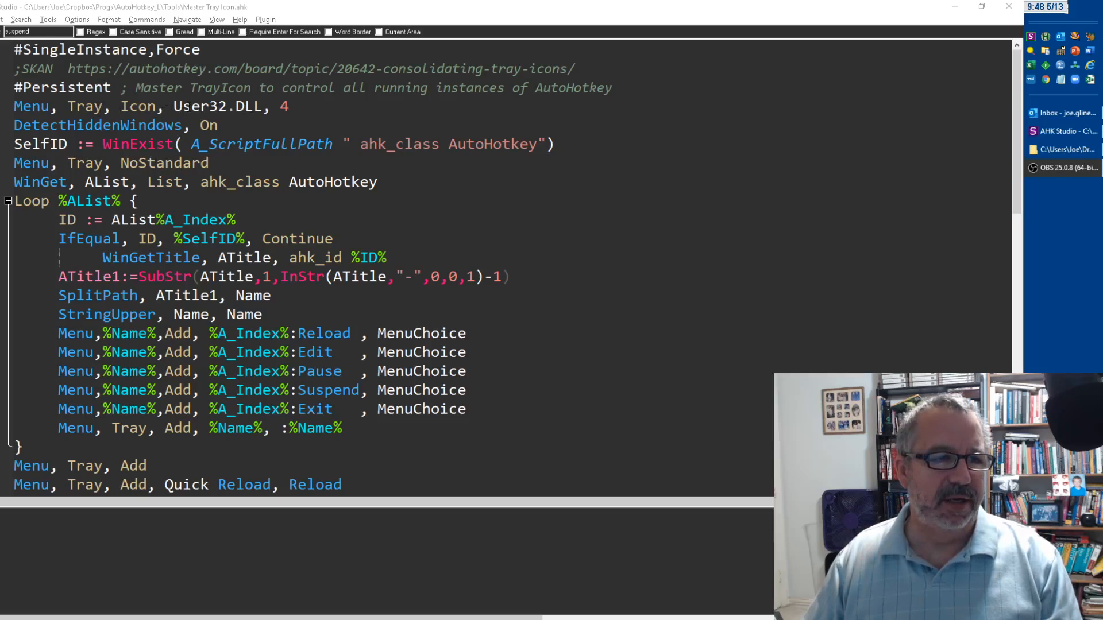
- Show the Menu syntax calltip on the 'Menu, Tray, Icon, User32.DLL, 4' line
{"action": "double_click", "coordinate": [199, 106]}
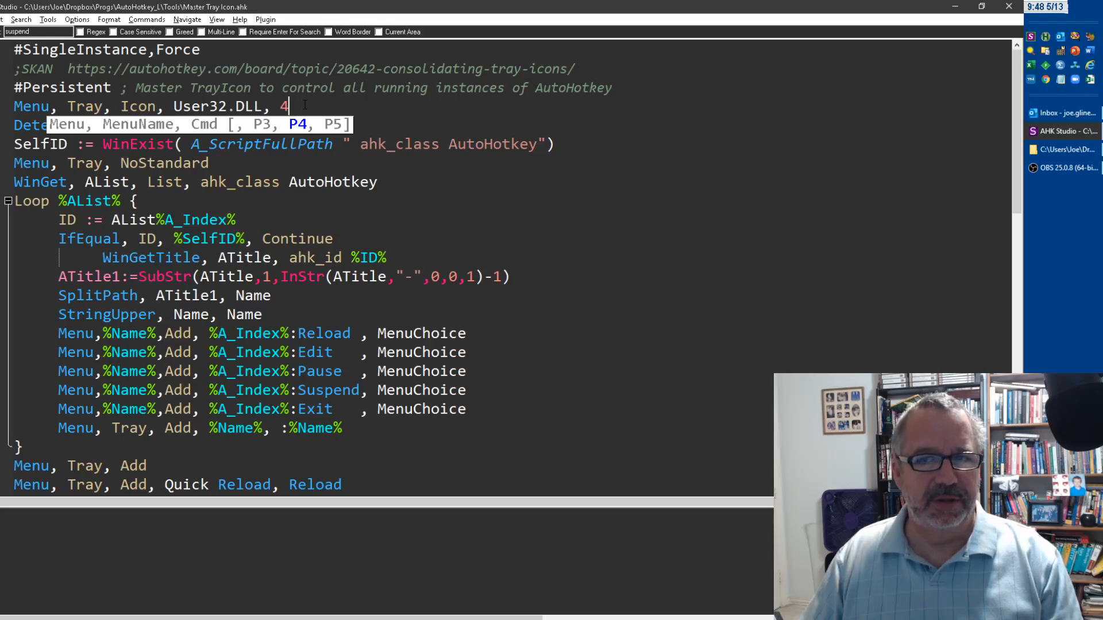
{"action": "mouse_move", "coordinate": [431, 113]}
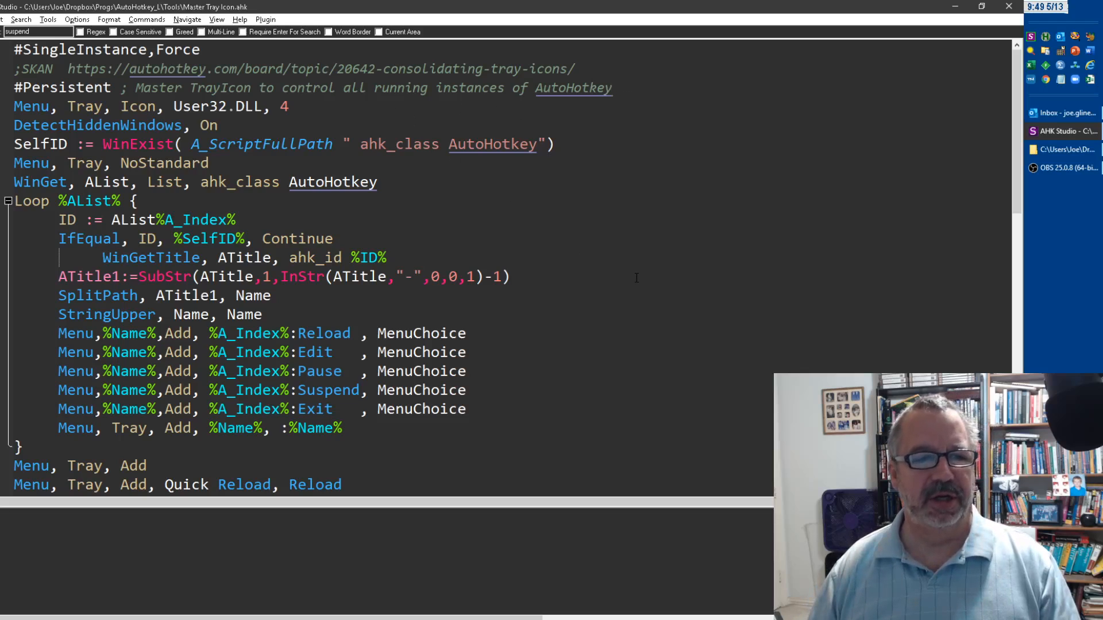
{"action": "mouse_move", "coordinate": [470, 202]}
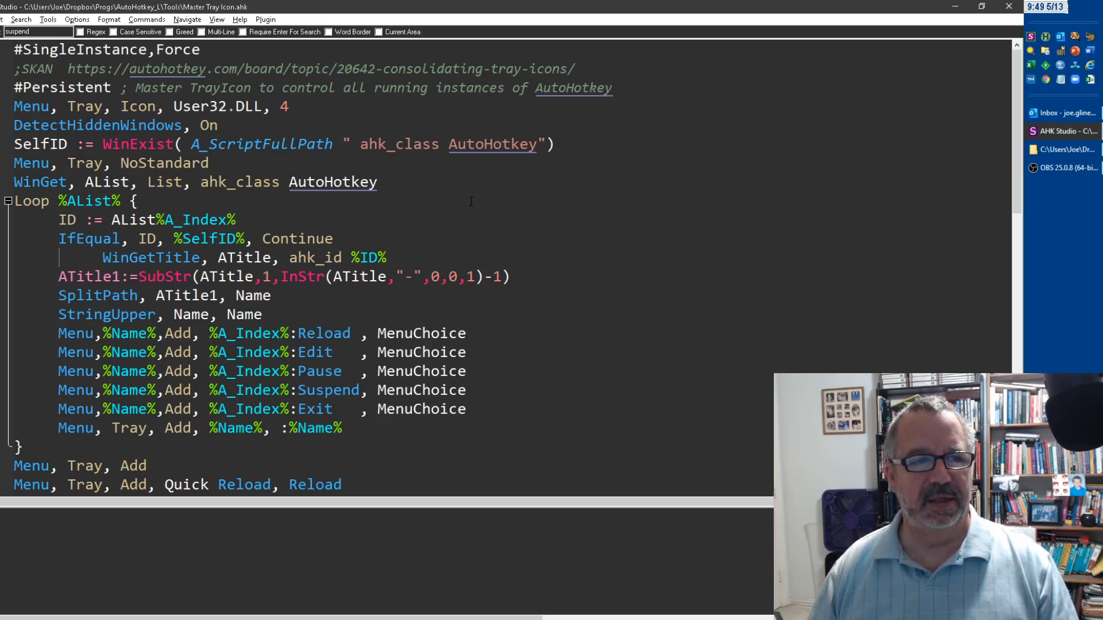